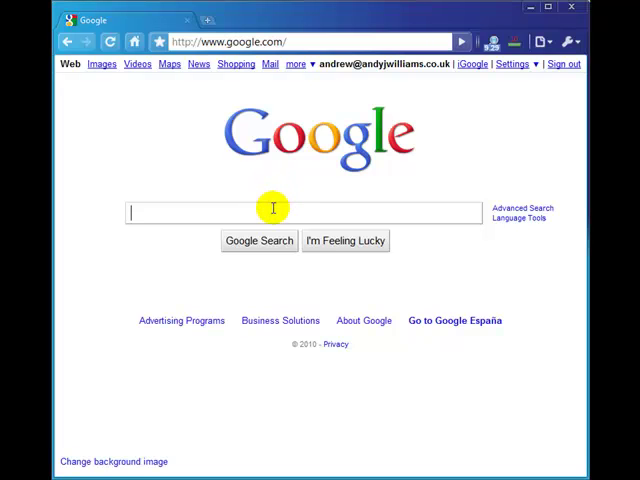
- Search Google for 'google insights' and go to the Google Insights for Search site
text(google insights)
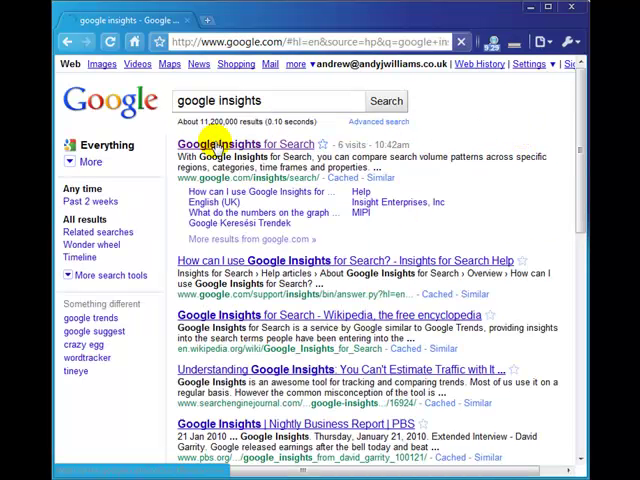
click(248, 144)
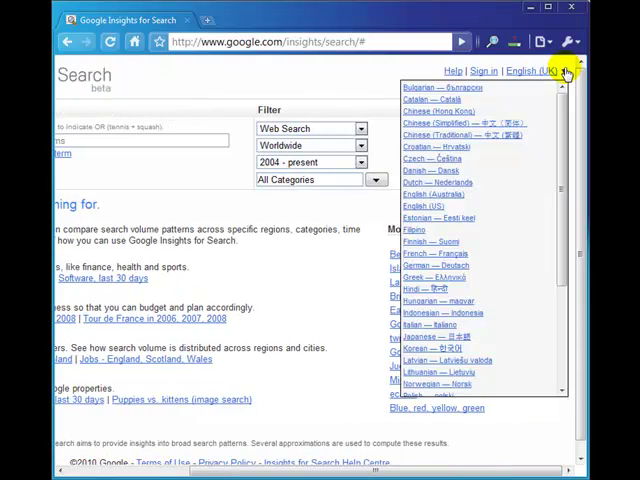
click(564, 72)
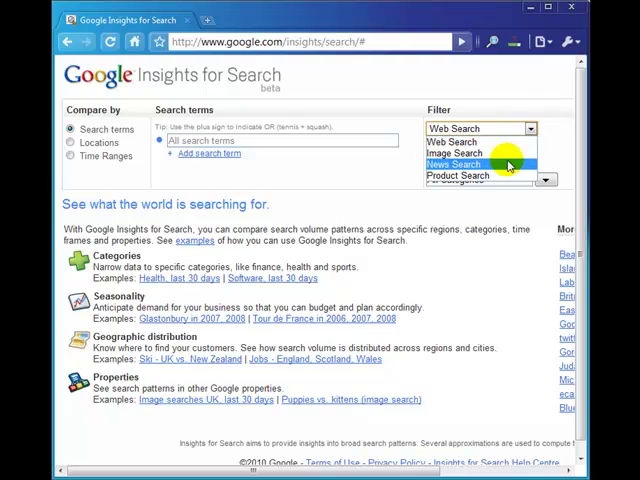
mouse_move(456, 152)
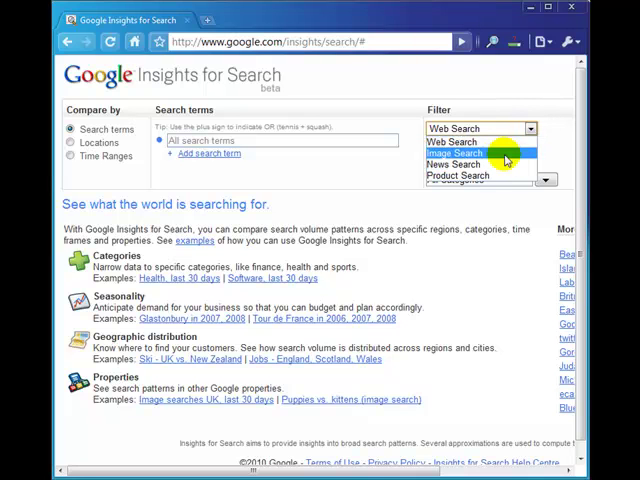
mouse_move(452, 164)
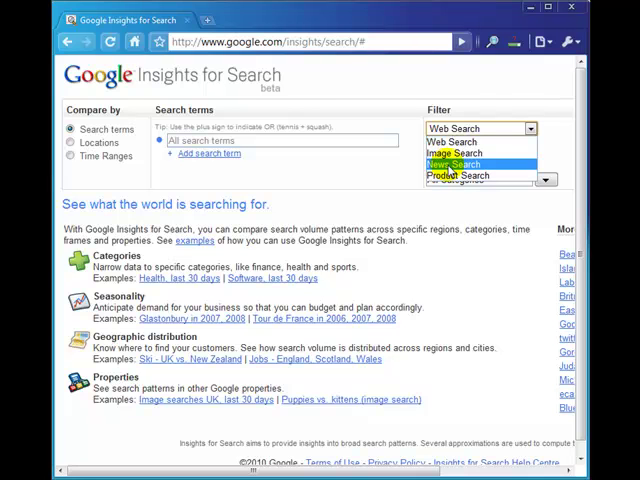
mouse_move(460, 176)
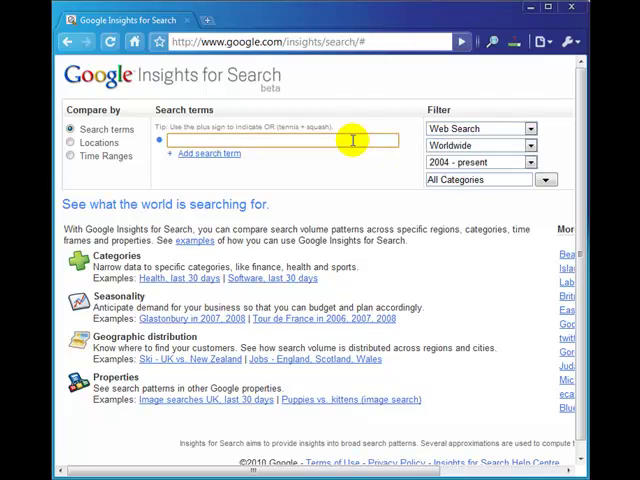
- Run a worldwide Product Search query limited to the last 90 days
click(480, 162)
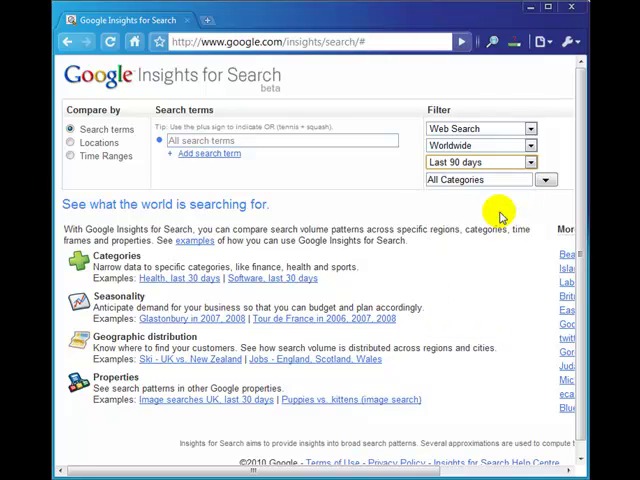
click(478, 128)
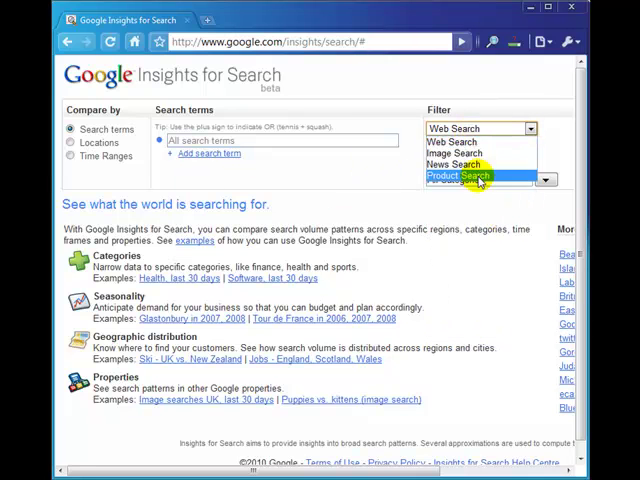
click(460, 176)
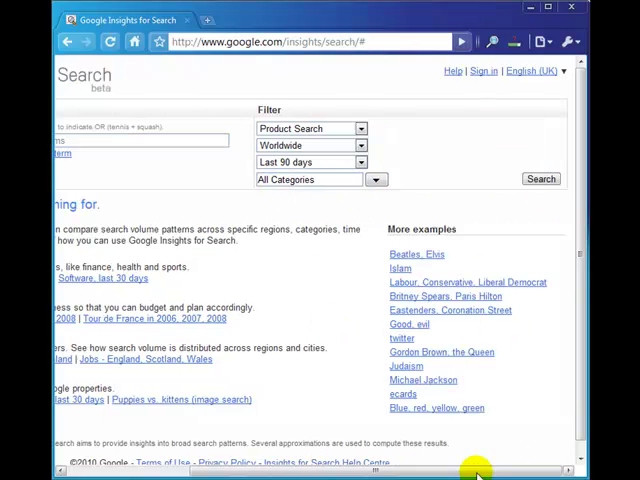
click(540, 178)
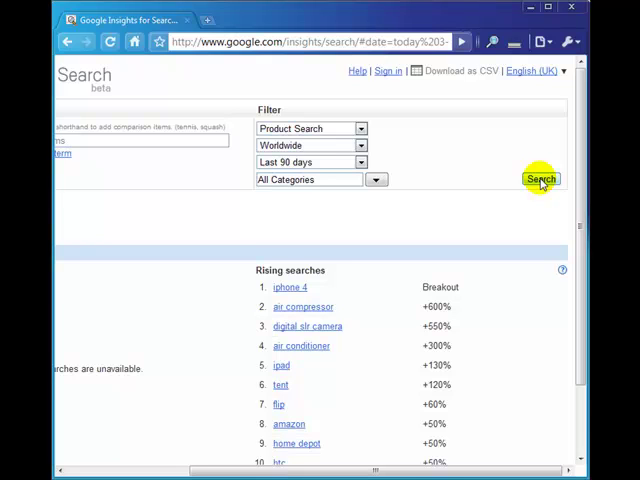
mouse_move(298, 180)
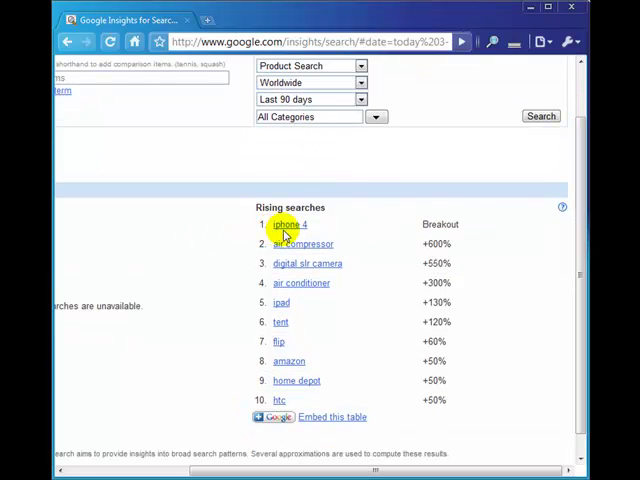
mouse_move(454, 228)
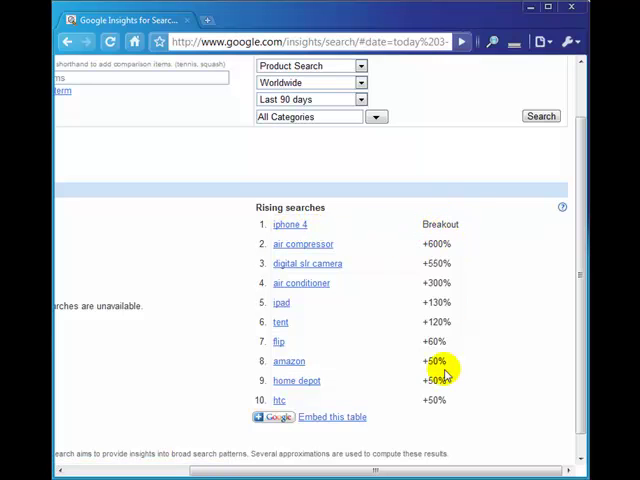
mouse_move(456, 210)
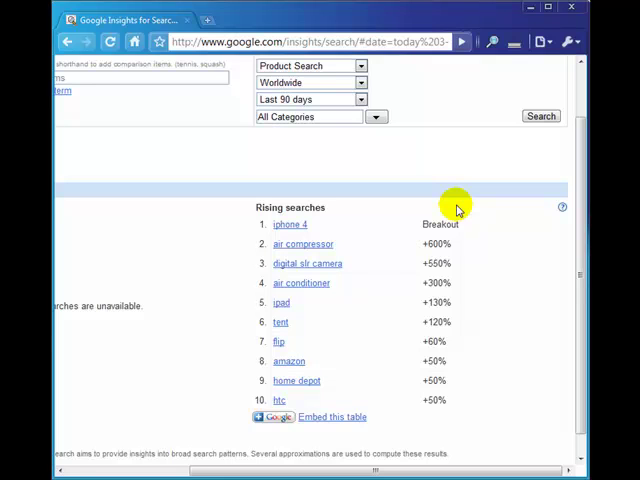
mouse_move(304, 244)
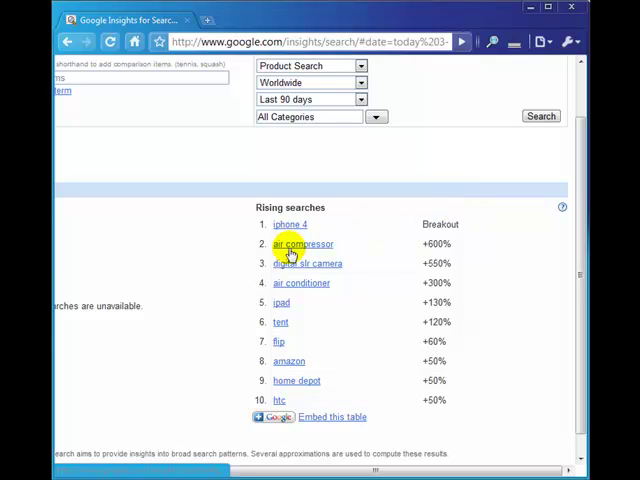
mouse_move(456, 250)
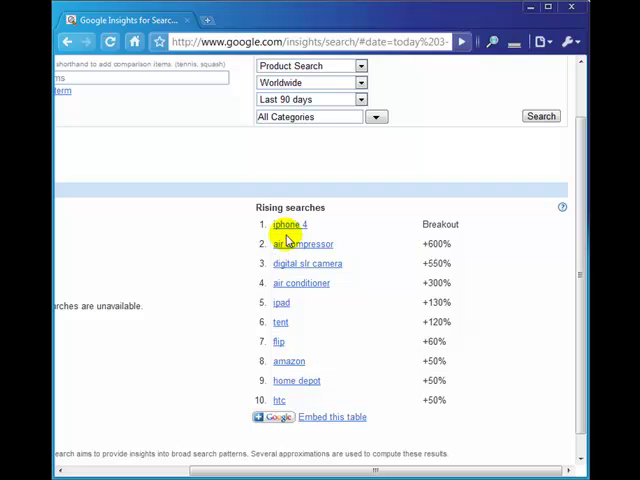
mouse_move(424, 236)
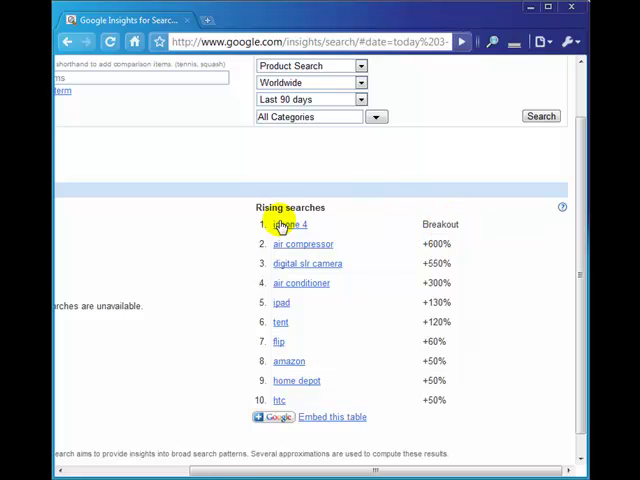
mouse_move(334, 224)
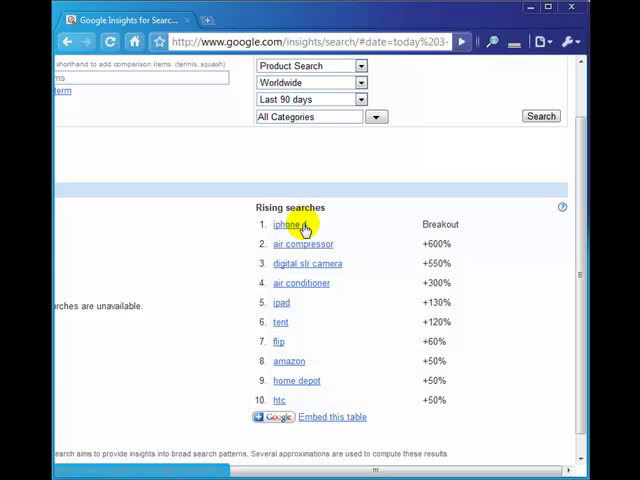
mouse_move(300, 270)
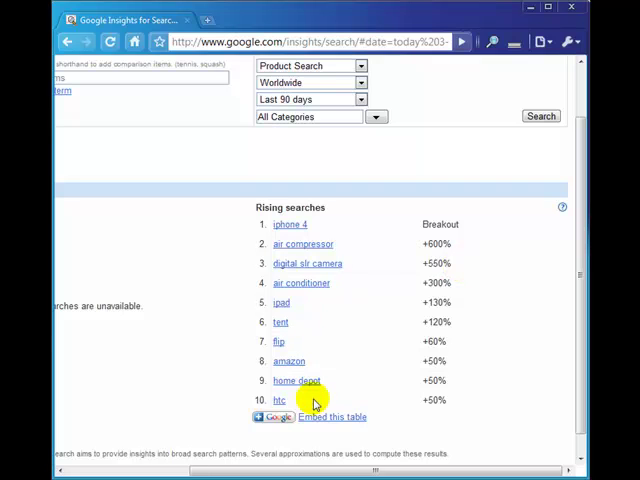
mouse_move(140, 280)
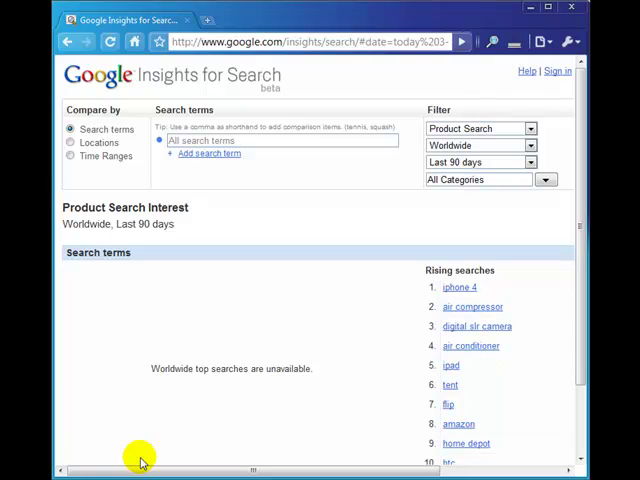
mouse_move(116, 224)
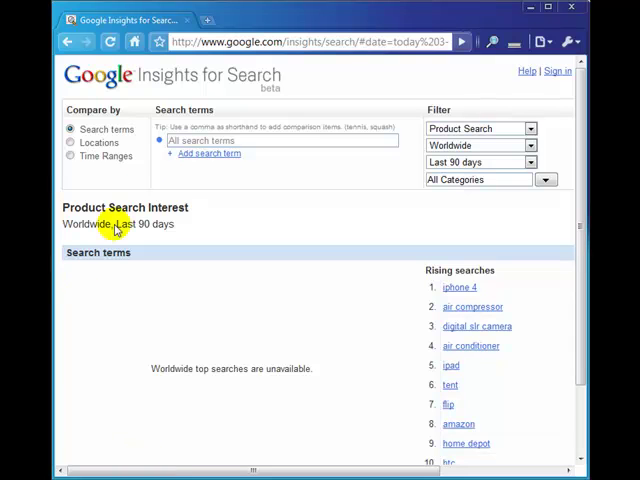
- Enter 'treadmills' as the term with Last 12 months and Web Search filters
click(280, 140)
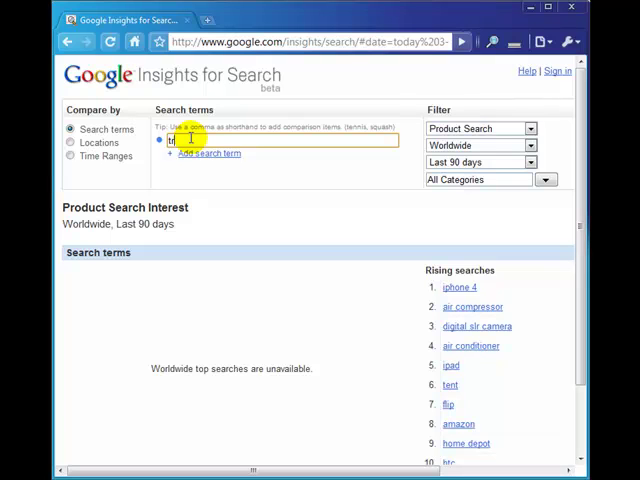
text(treadmills)
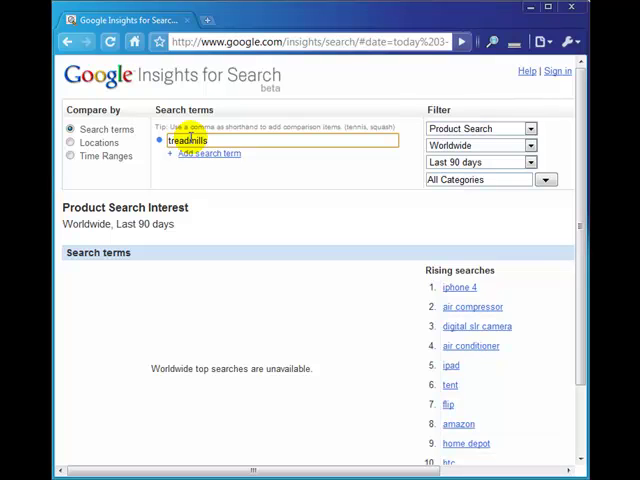
click(480, 162)
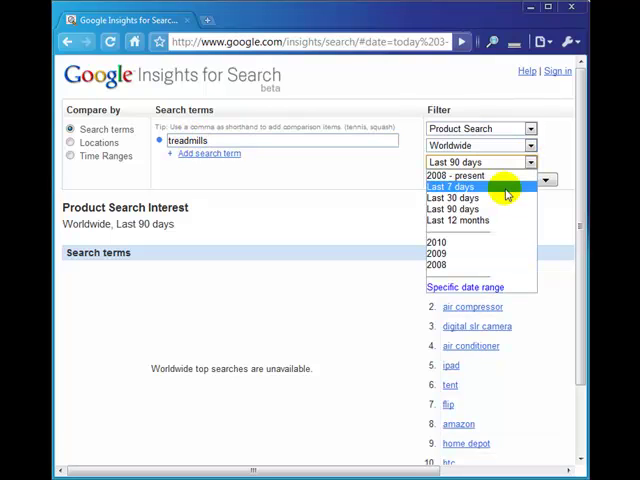
click(460, 220)
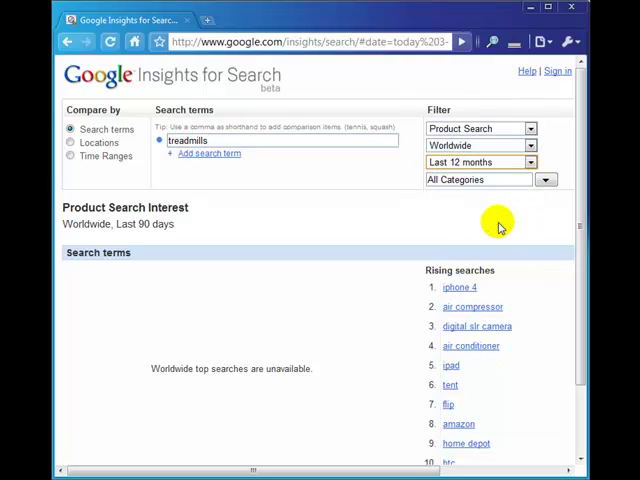
mouse_move(460, 162)
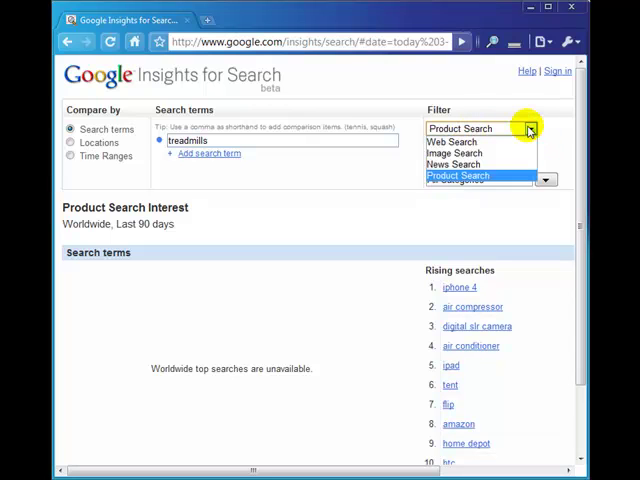
click(458, 140)
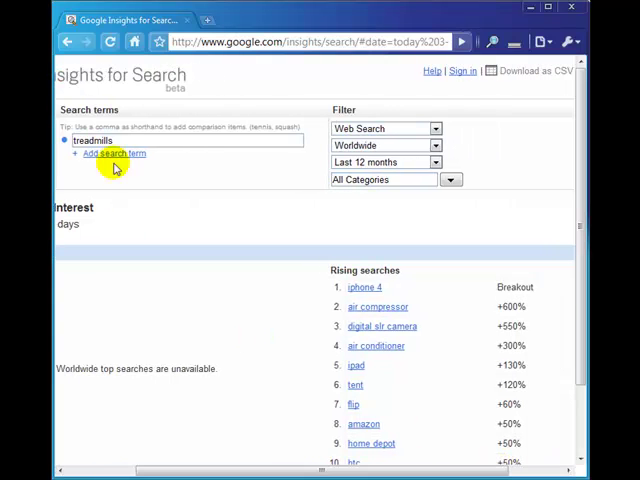
drag(360, 468, 490, 468)
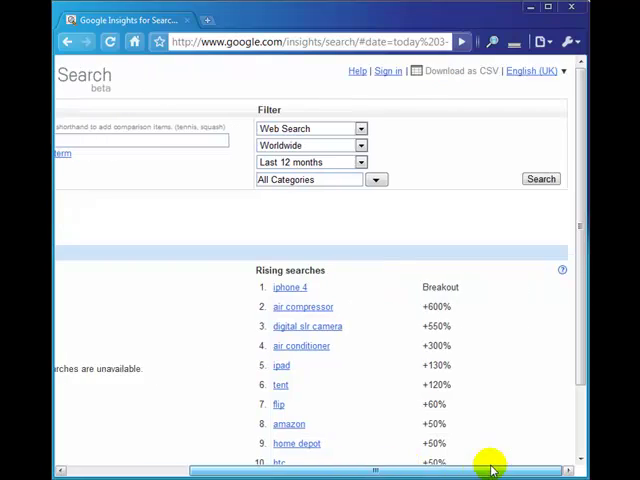
click(540, 180)
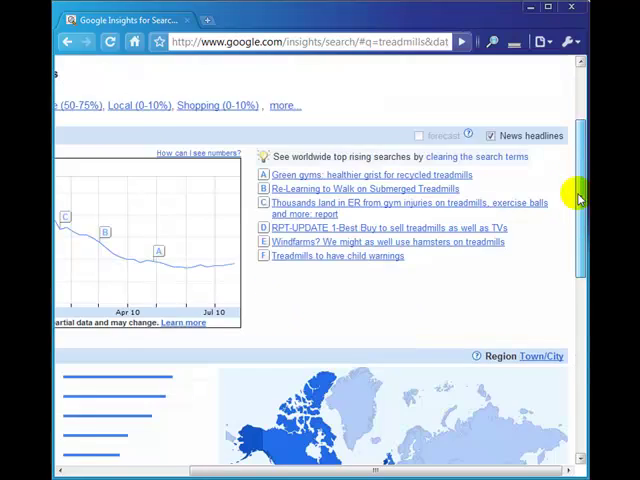
scroll(down, 3)
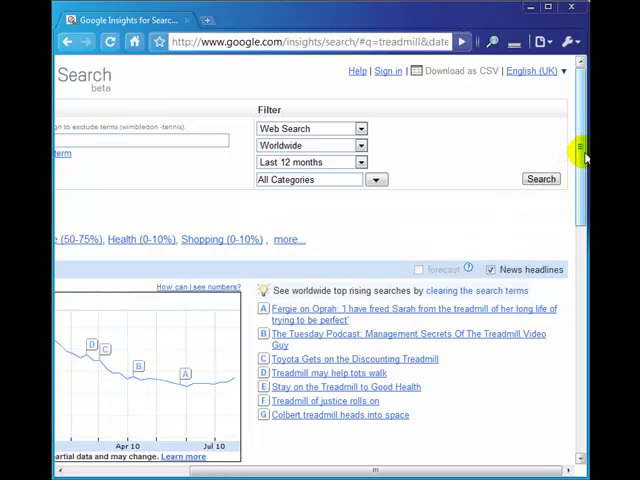
scroll(down, 3)
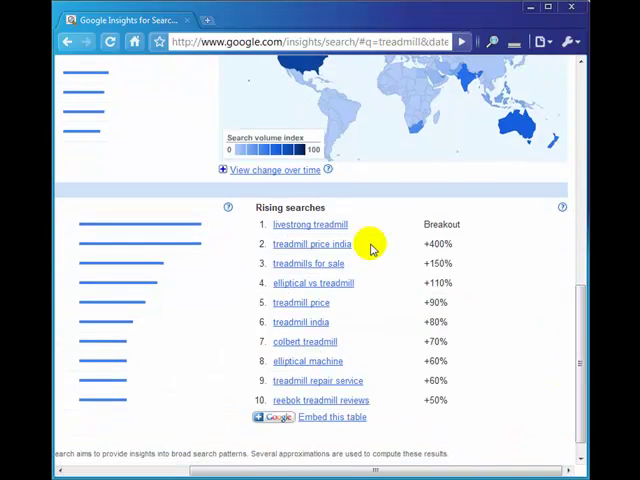
click(312, 244)
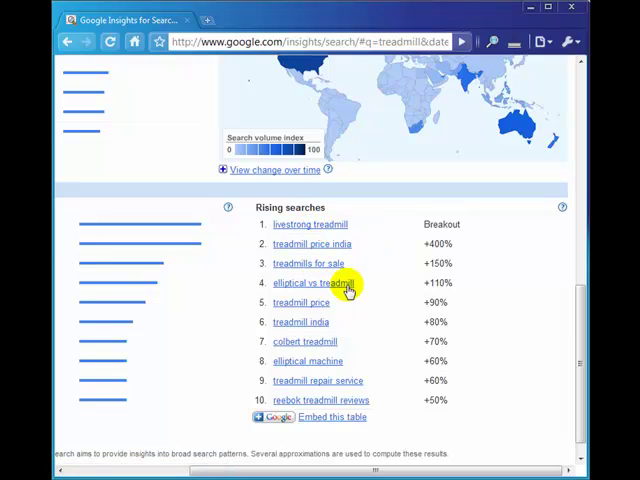
mouse_move(288, 344)
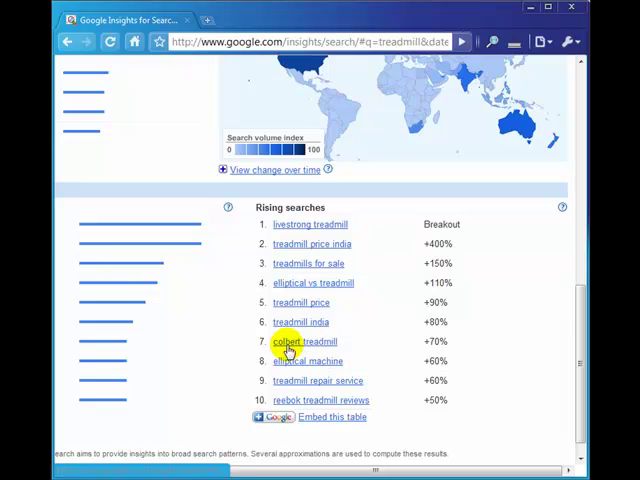
click(302, 340)
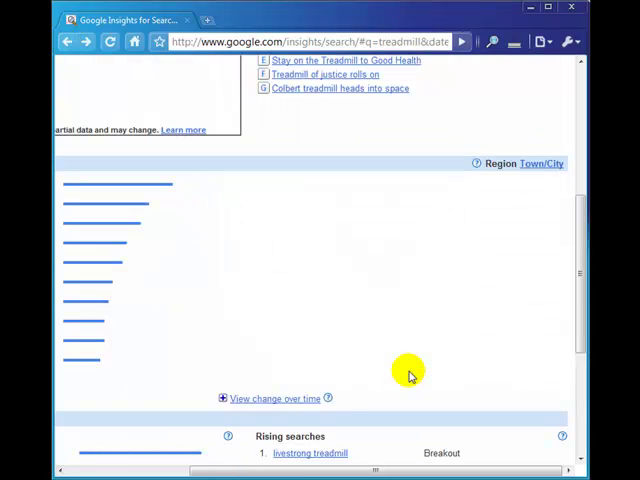
scroll(down, 3)
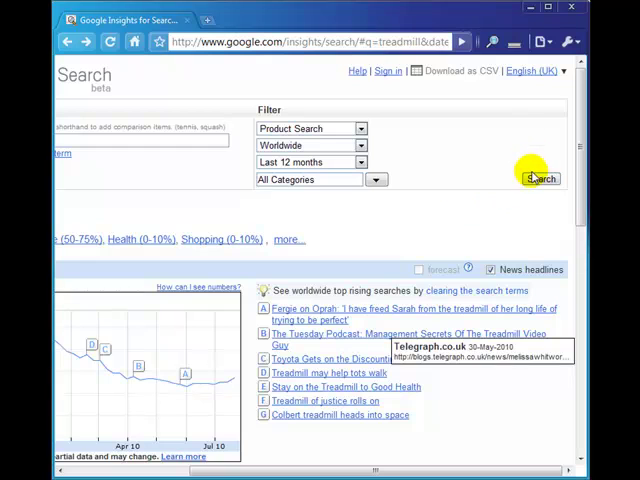
- Run the treadmills product search and move down to its Rising searches table
click(540, 178)
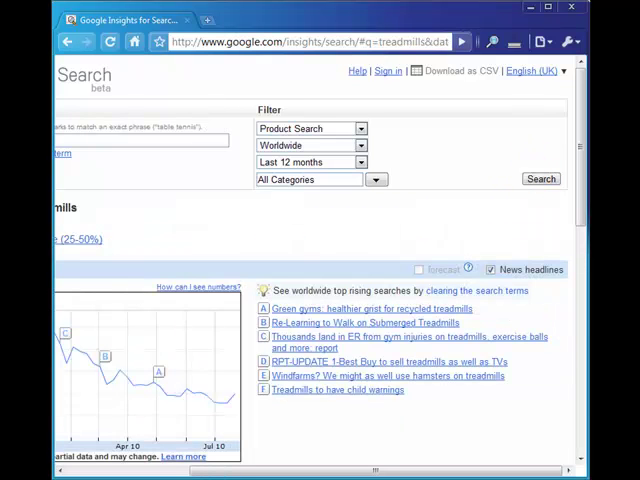
scroll(down, 3)
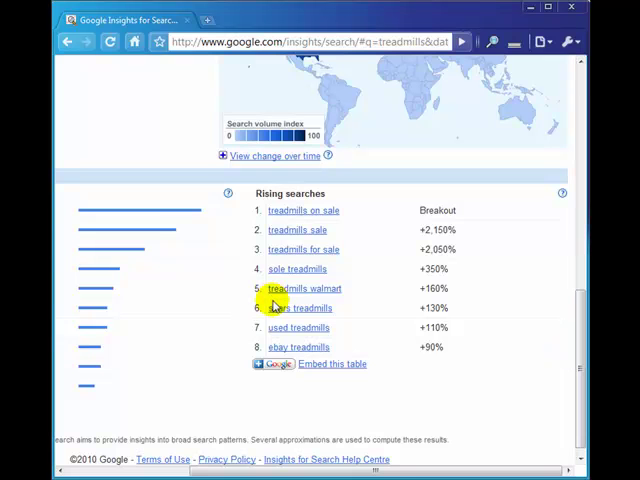
click(300, 308)
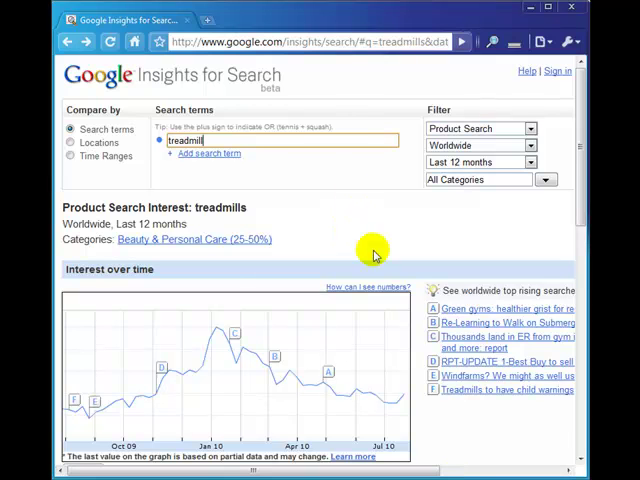
- Scroll through the treadmill results to review the Rising searches percentages
scroll(right, 3)
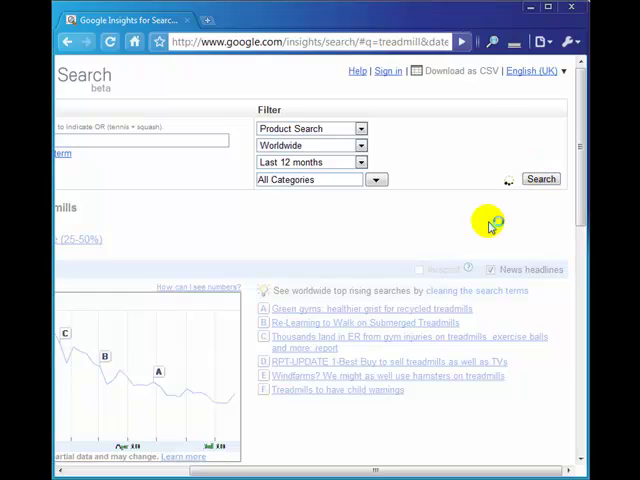
scroll(down, 3)
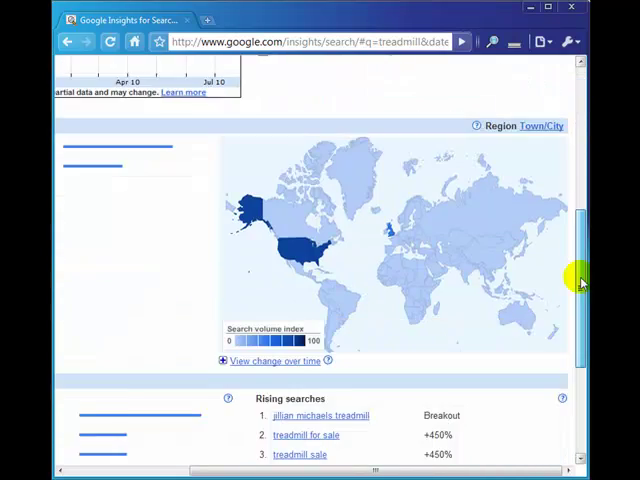
scroll(down, 3)
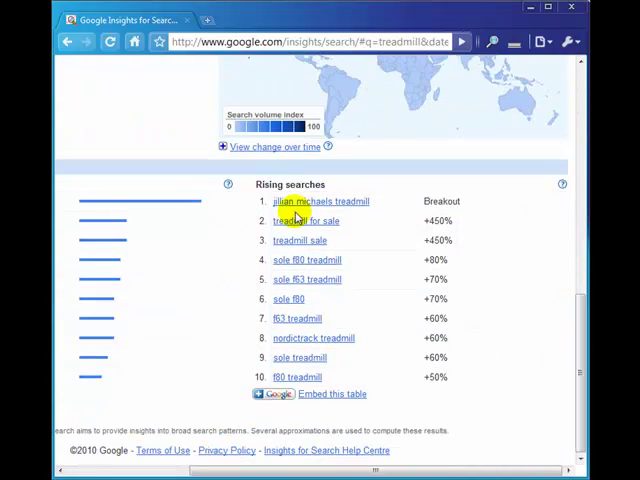
mouse_move(340, 222)
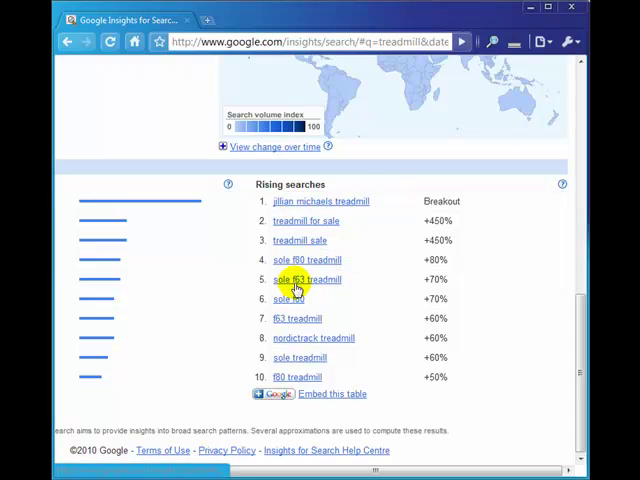
mouse_move(368, 338)
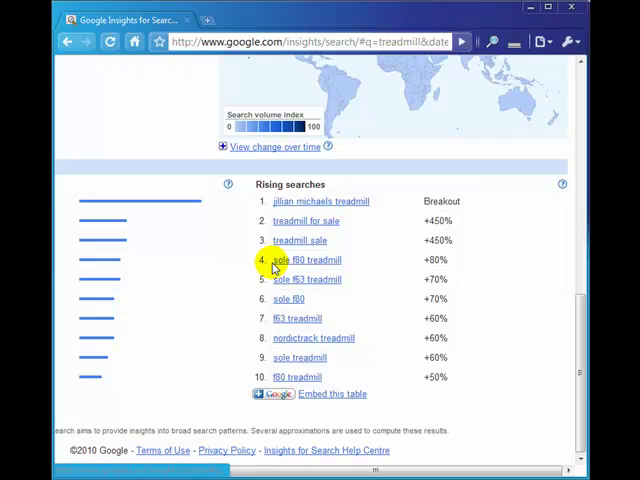
mouse_move(356, 200)
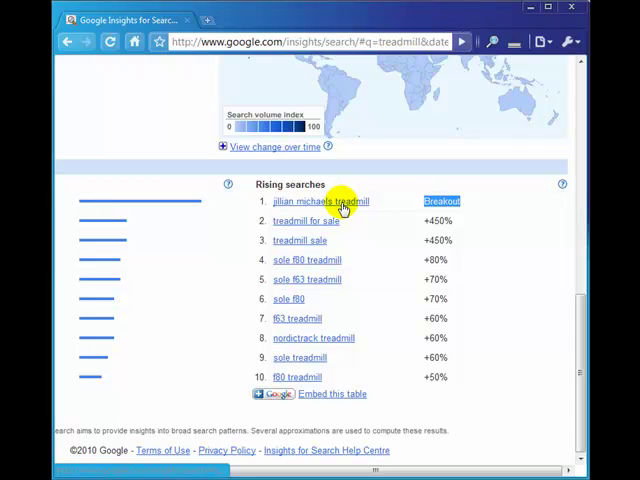
mouse_move(324, 260)
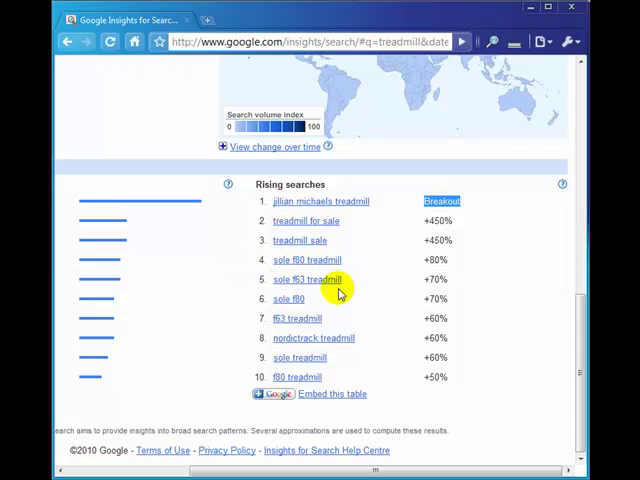
mouse_move(304, 336)
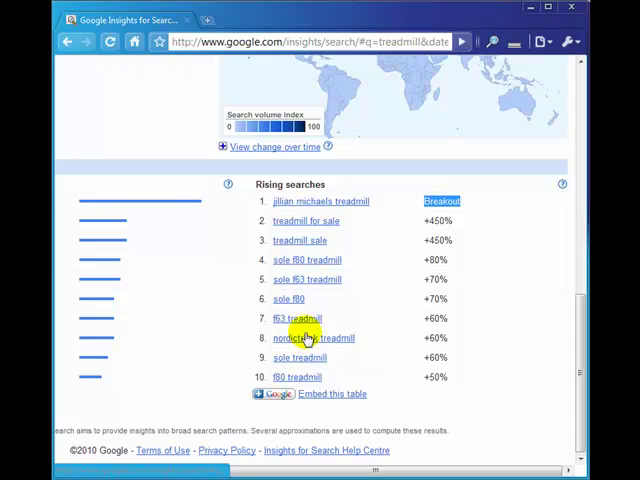
mouse_move(484, 332)
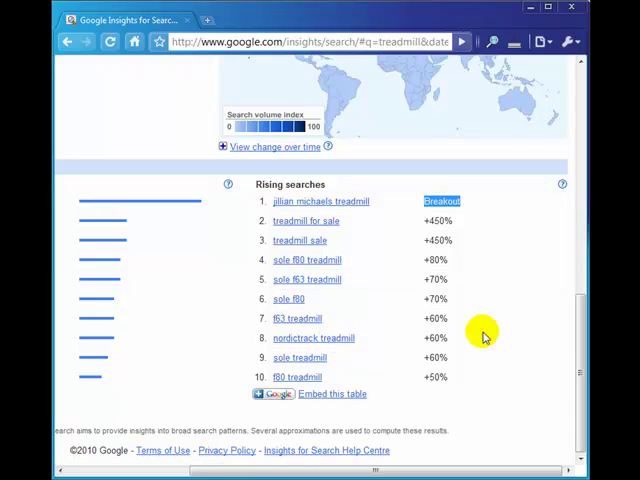
mouse_move(344, 344)
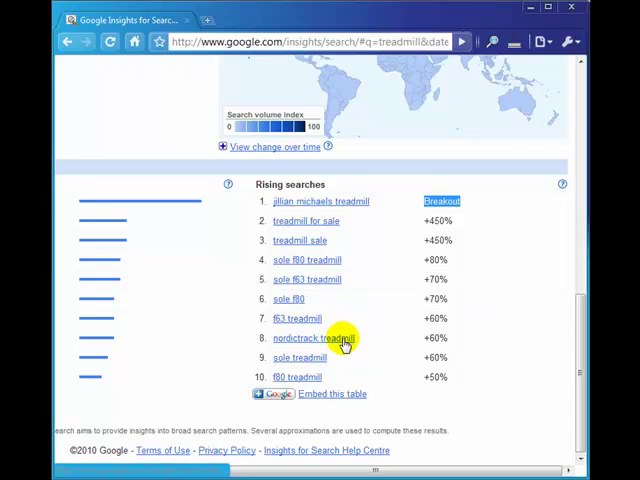
- Follow the 'nordictrack treadmill' rising-search link and scroll through its results
click(310, 336)
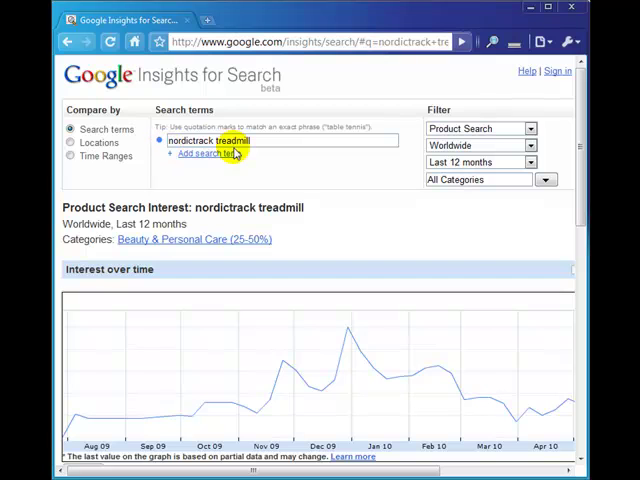
scroll(down, 3)
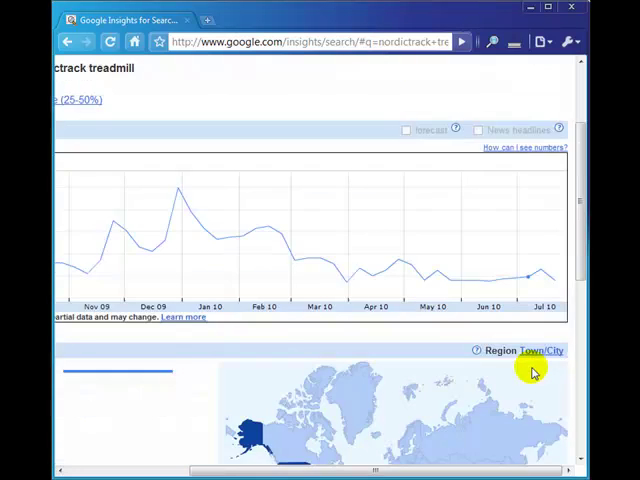
scroll(down, 3)
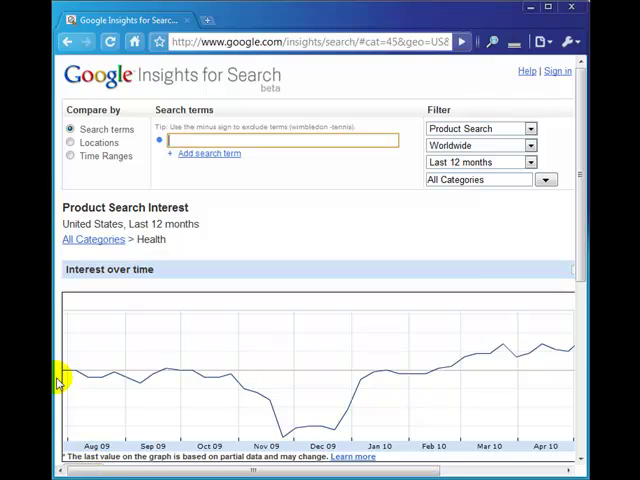
mouse_move(144, 288)
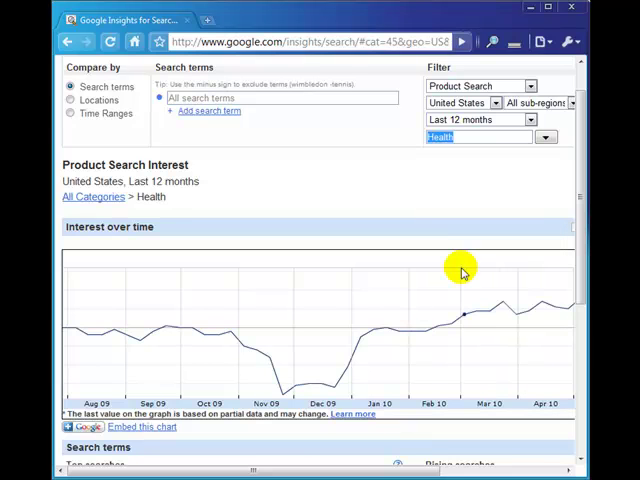
- Run the search for the United States Health category with no search term
click(544, 136)
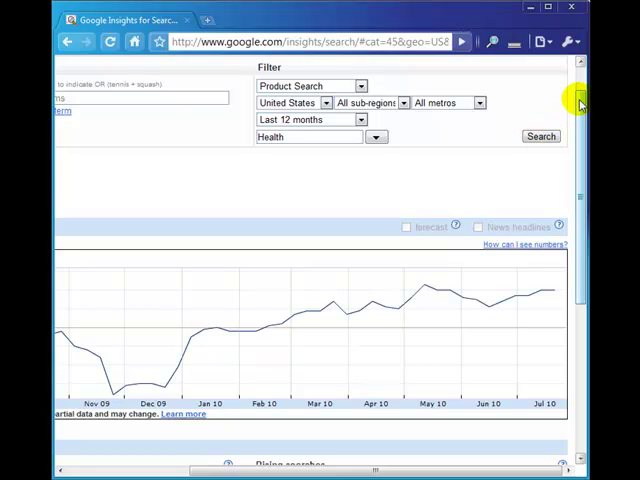
scroll(down, 3)
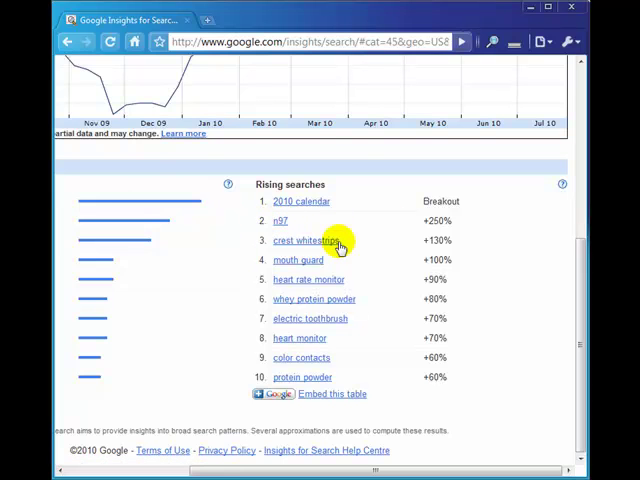
mouse_move(258, 244)
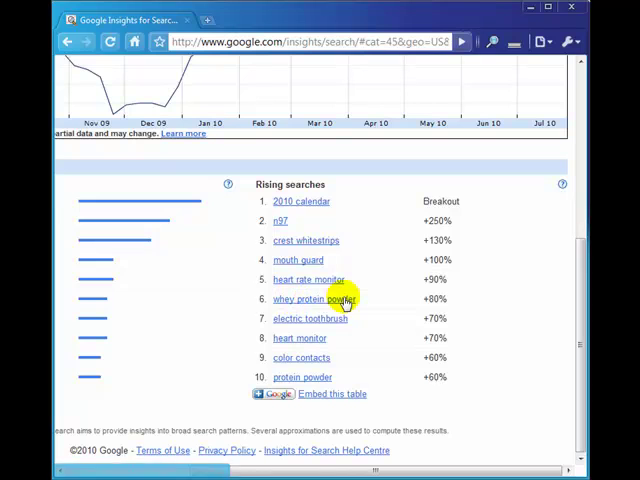
mouse_move(290, 358)
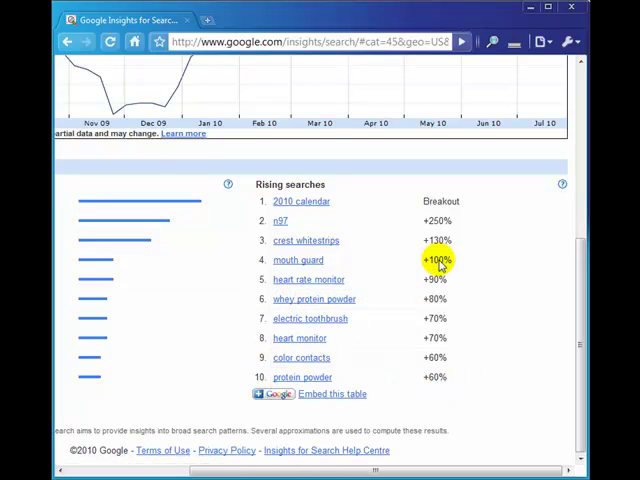
mouse_move(452, 384)
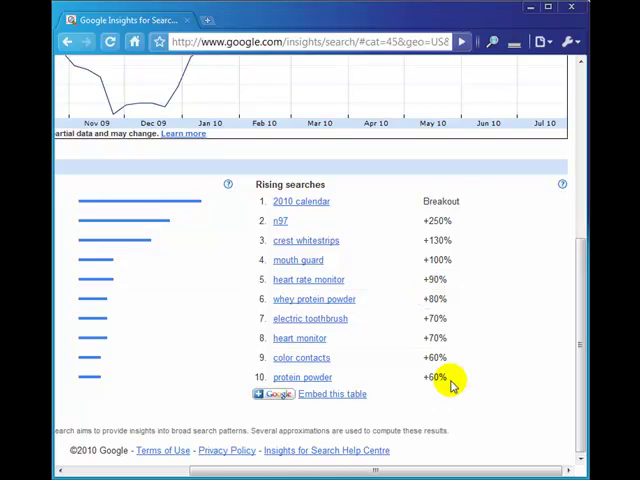
mouse_move(312, 280)
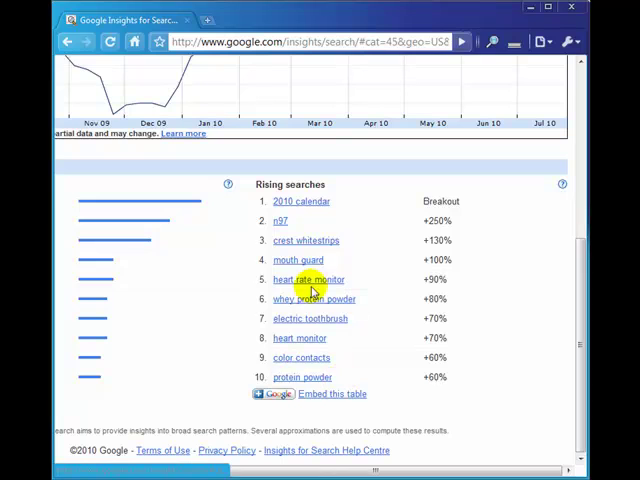
mouse_move(312, 368)
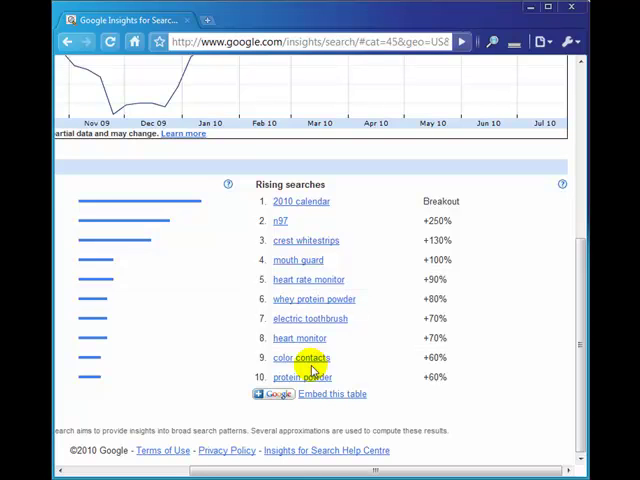
mouse_move(308, 284)
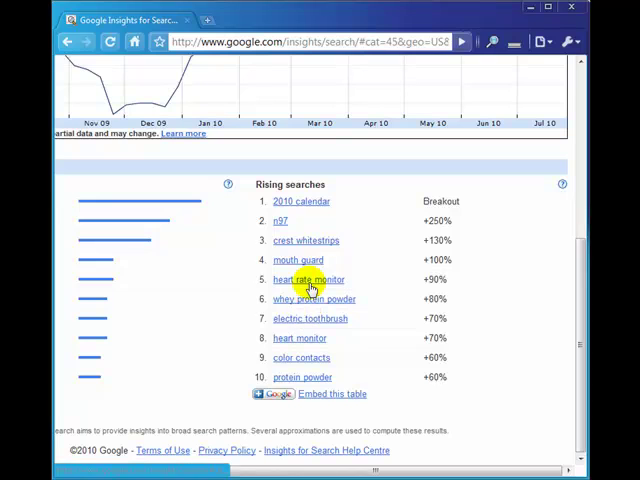
mouse_move(324, 308)
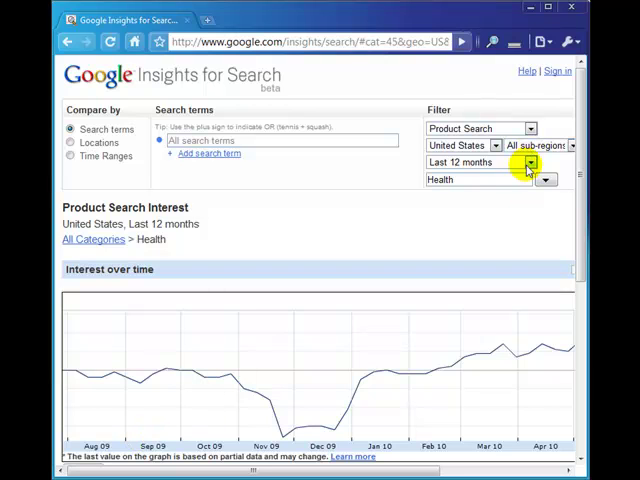
- Expand the 'Last 12 months' filter to list the available time ranges
click(528, 162)
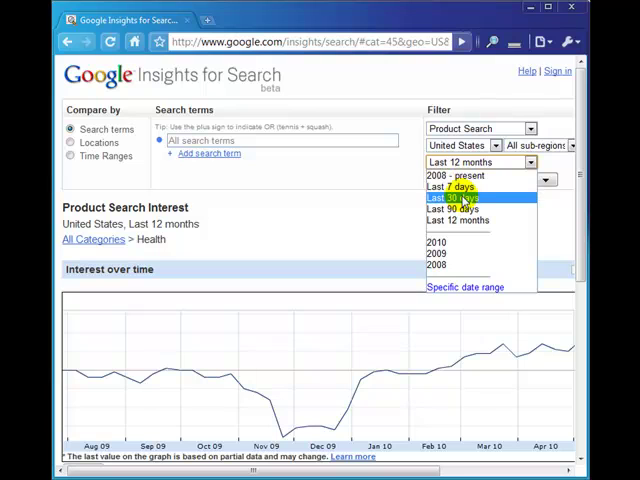
mouse_move(464, 188)
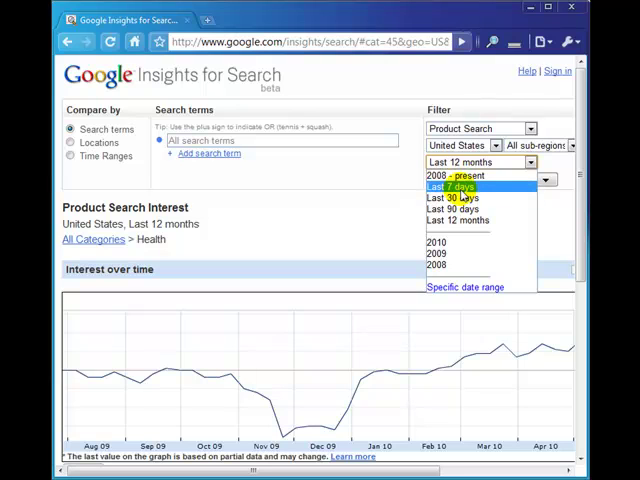
mouse_move(464, 208)
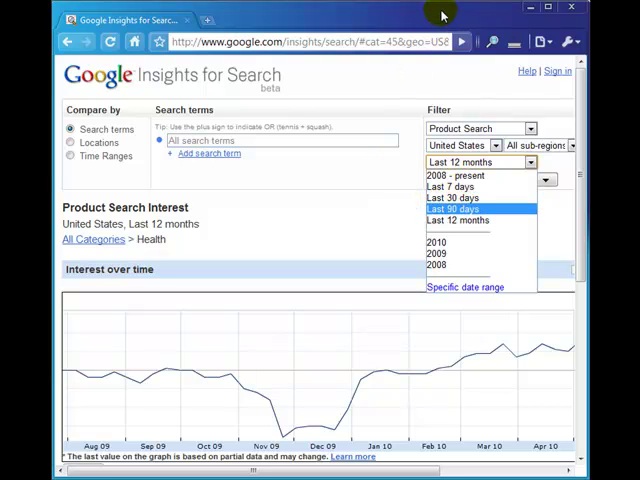